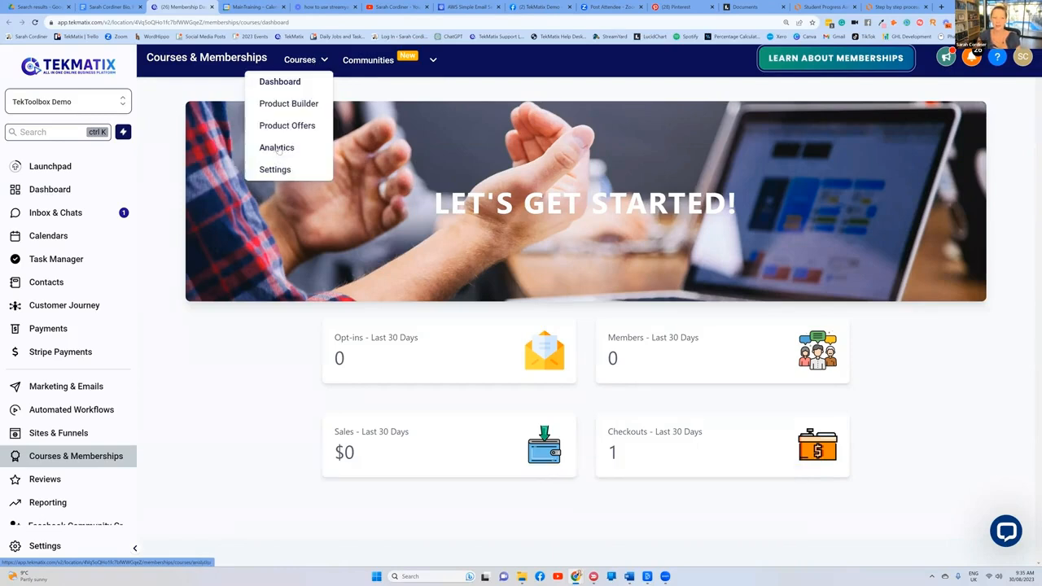
Step: From Course Analytics, open Course Progress and view the 'Title of your training here' learner report
click(277, 148)
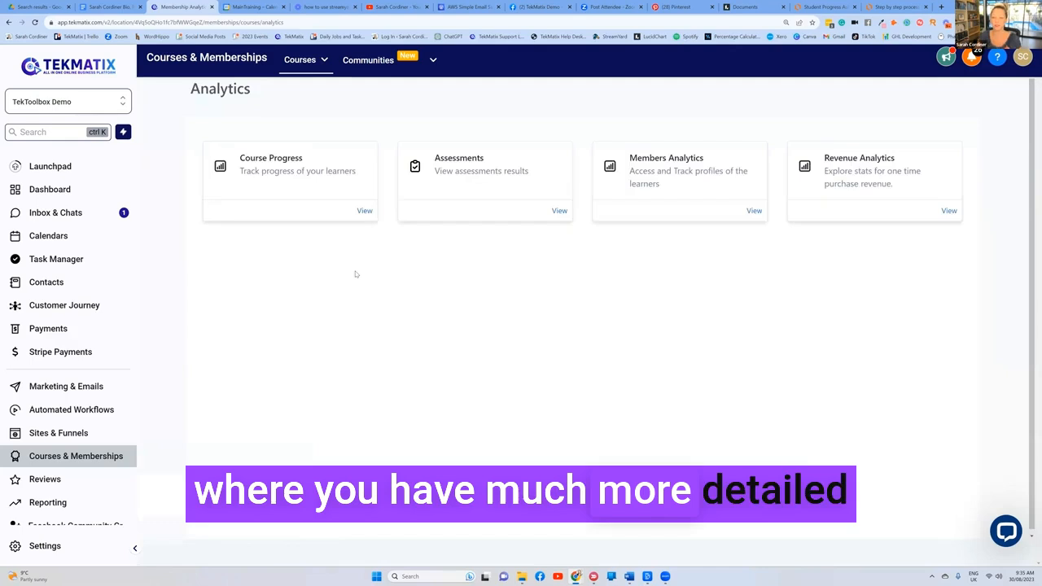
mouse_move(307, 176)
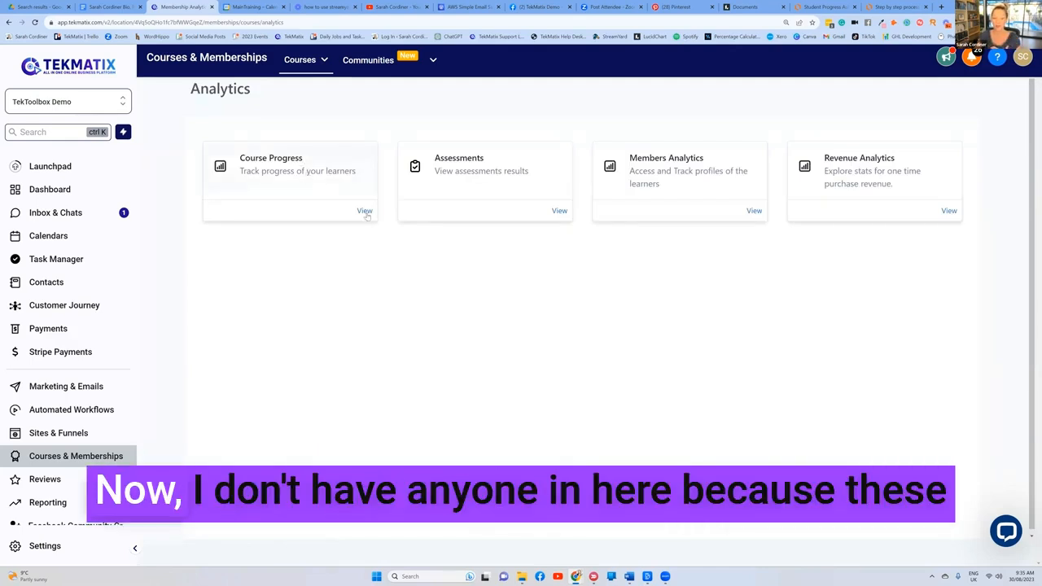
click(364, 211)
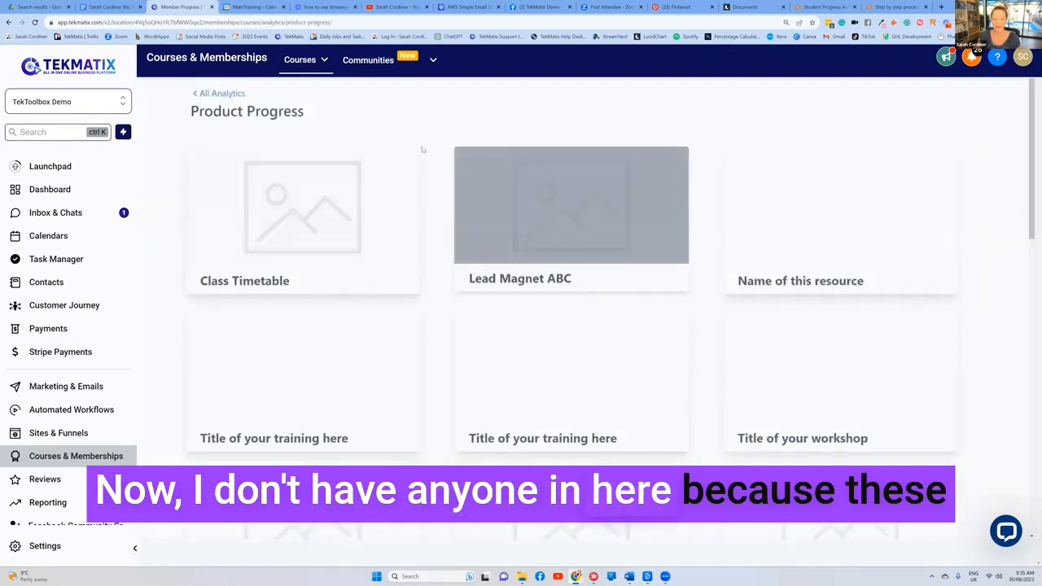
scroll(down, 3)
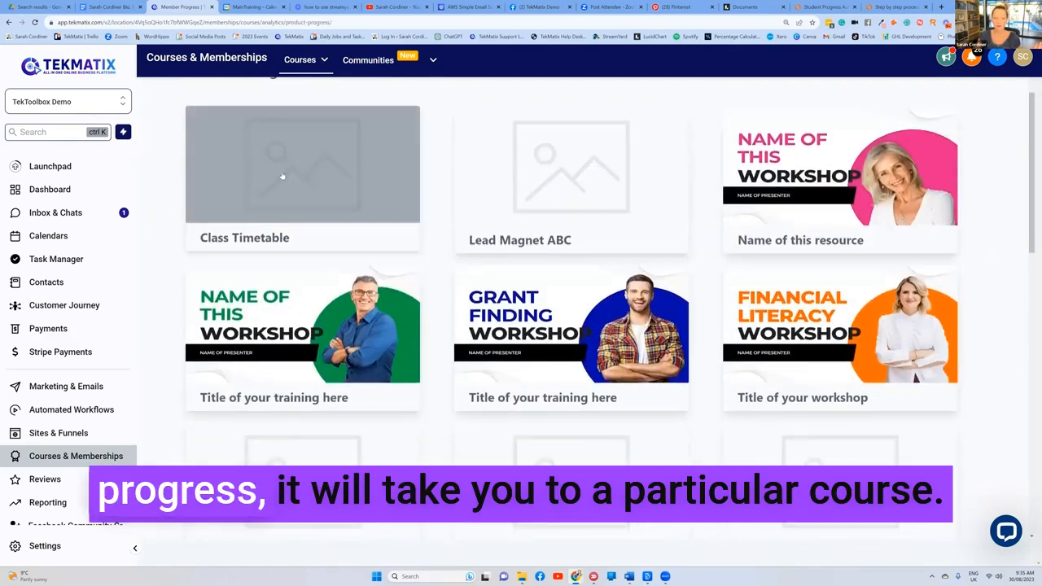
click(302, 163)
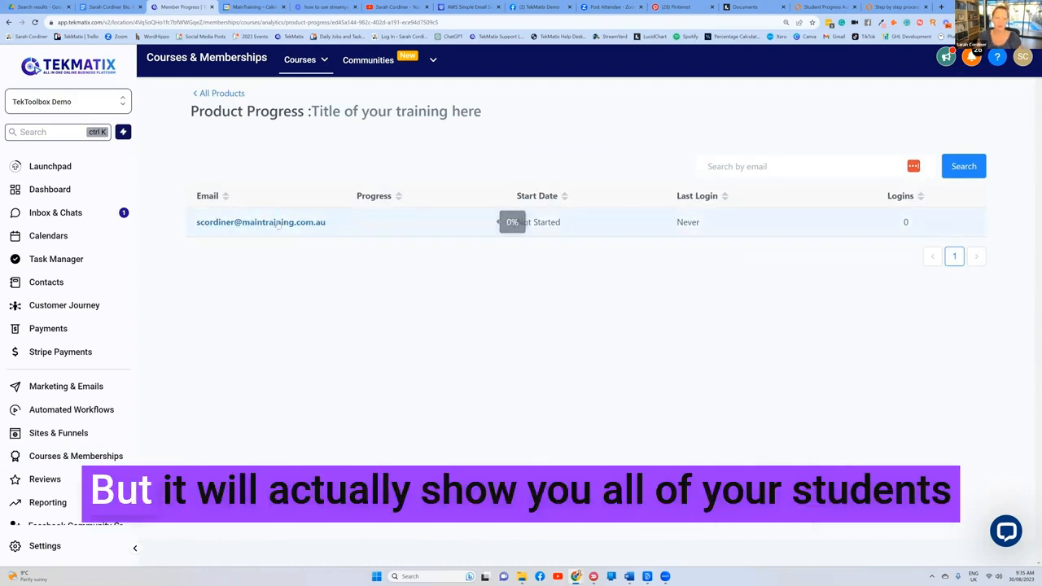
mouse_move(257, 438)
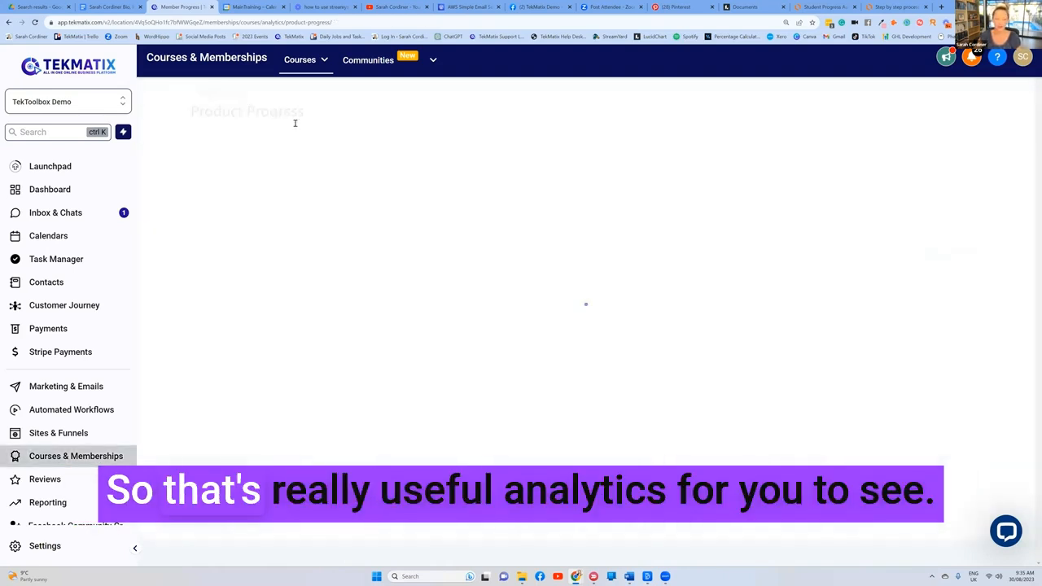
Step: Use the Courses menu to reach Analytics and open the Members Analytics list
click(305, 60)
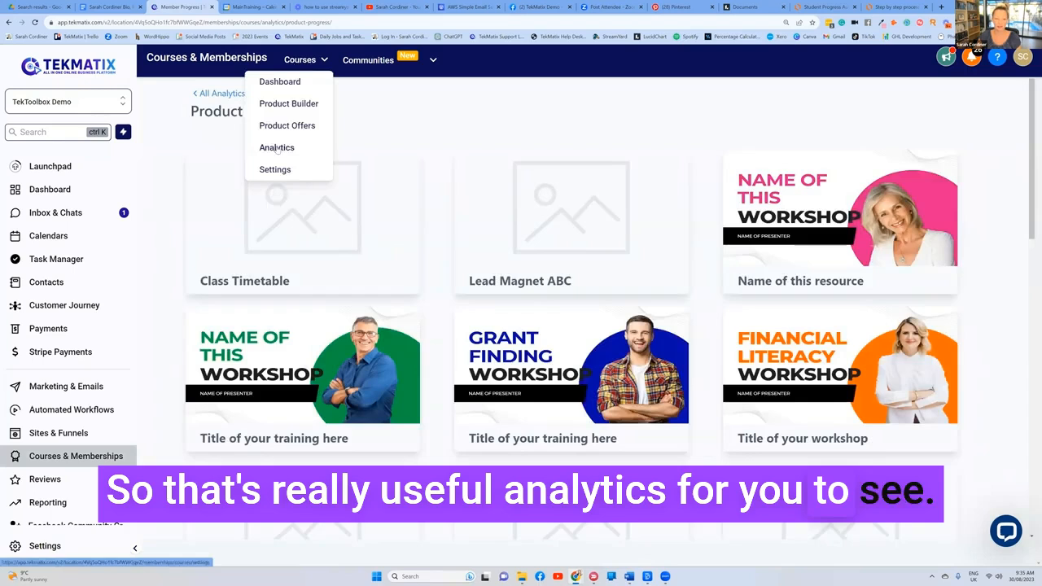
click(277, 148)
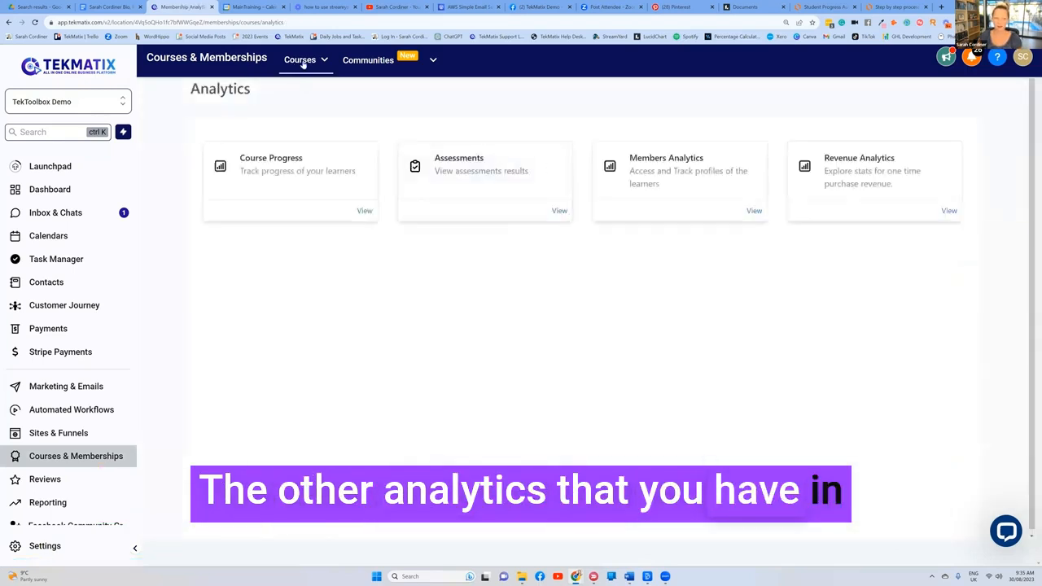
click(305, 60)
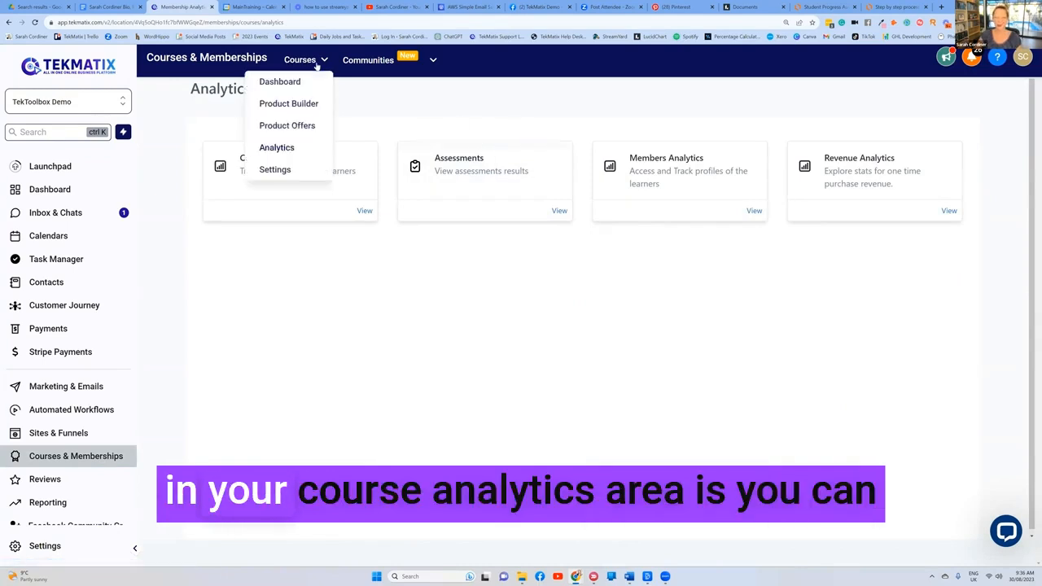
click(299, 59)
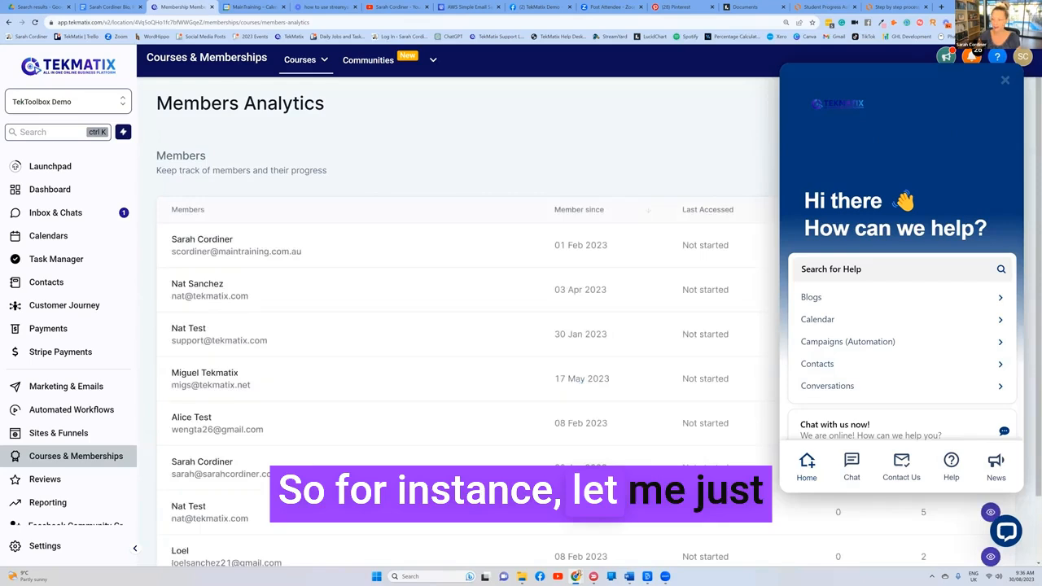
Step: Close the help chat and scroll Members Analytics to the logins and total products columns
click(1004, 80)
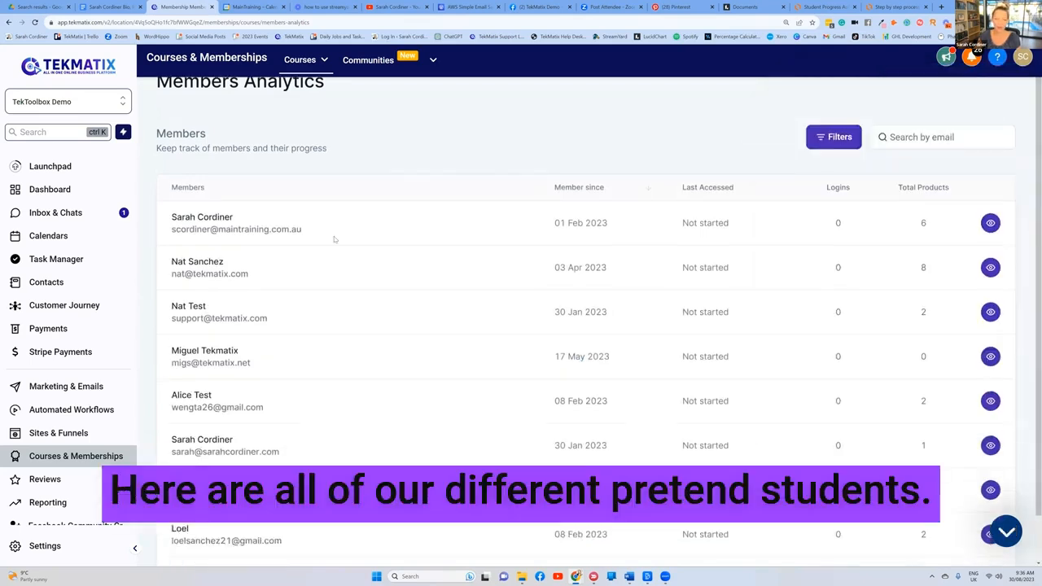
scroll(down, 3)
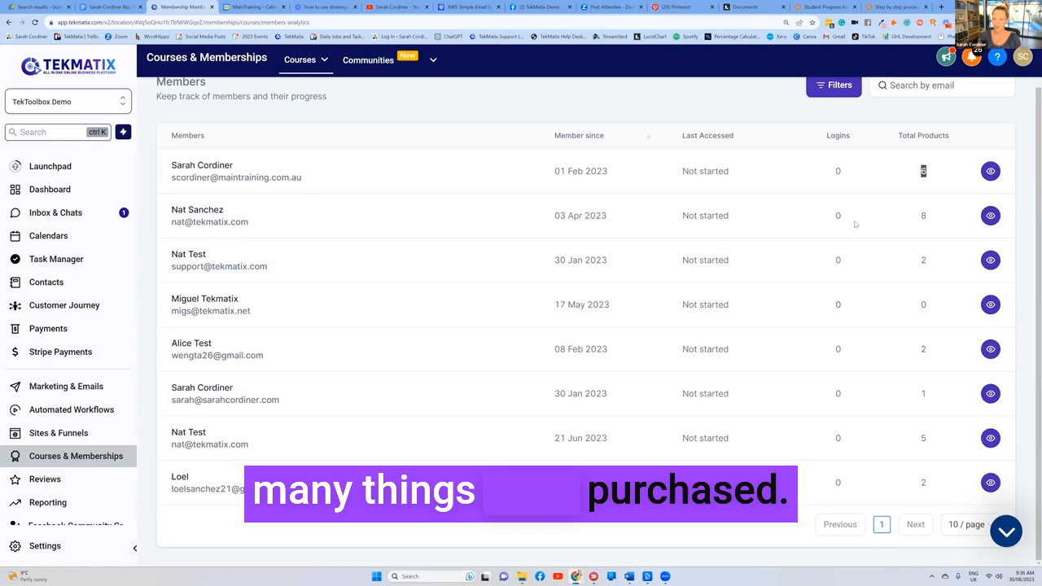
click(991, 171)
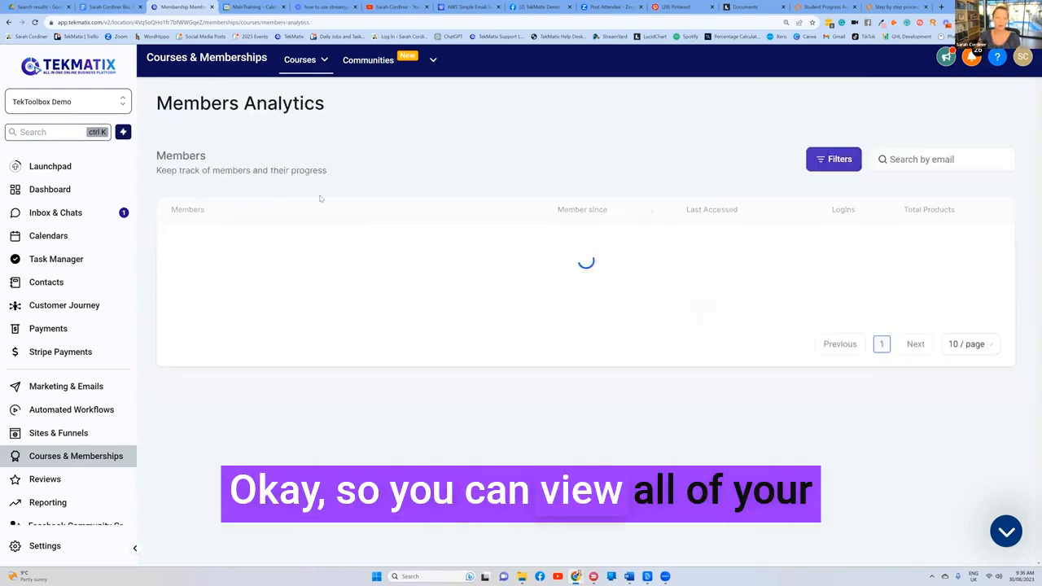
Step: Go to Course Analytics and open Revenue Analytics for one-time purchases
click(305, 59)
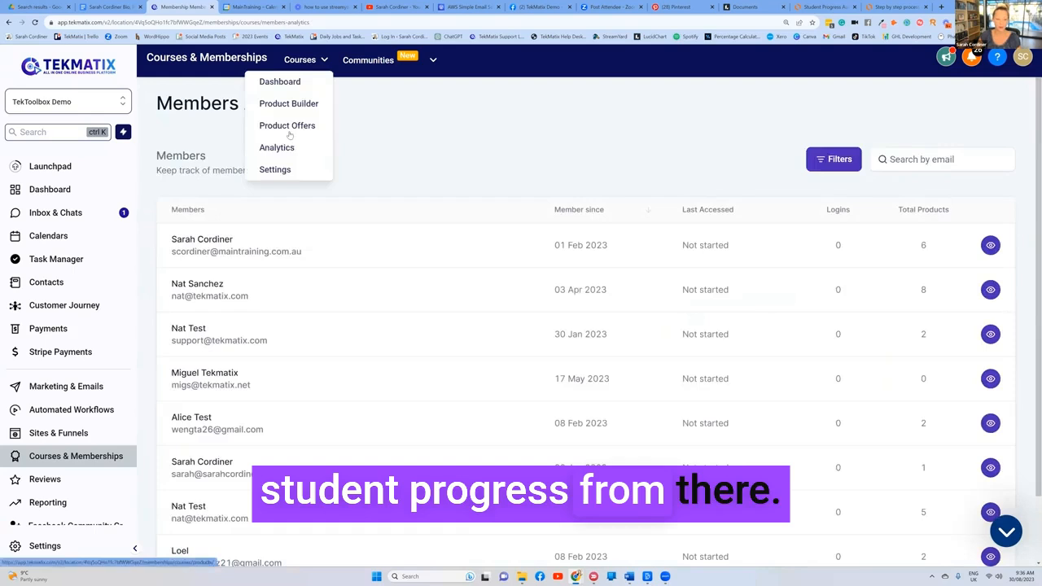
click(277, 147)
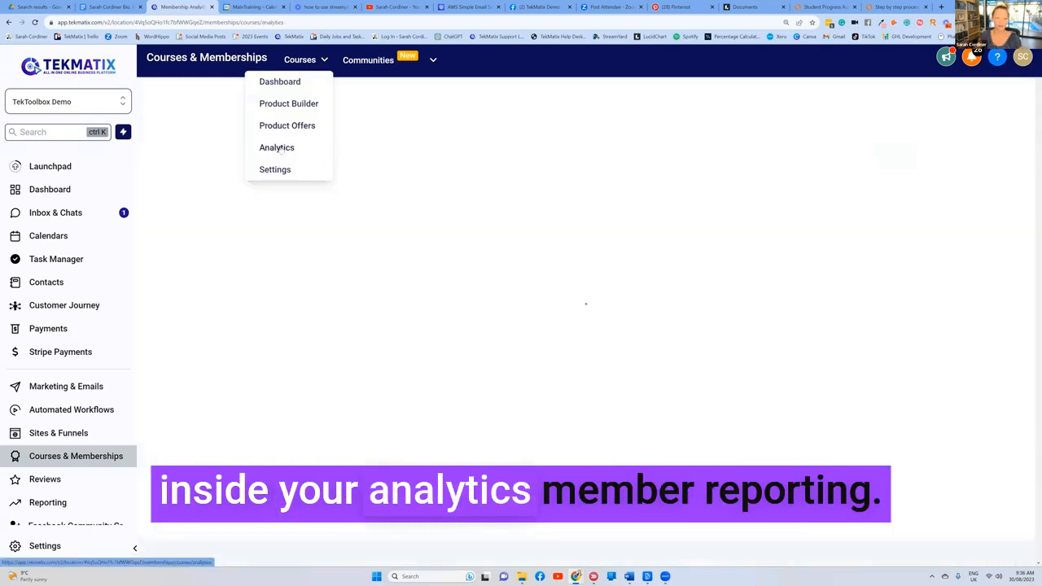
click(277, 148)
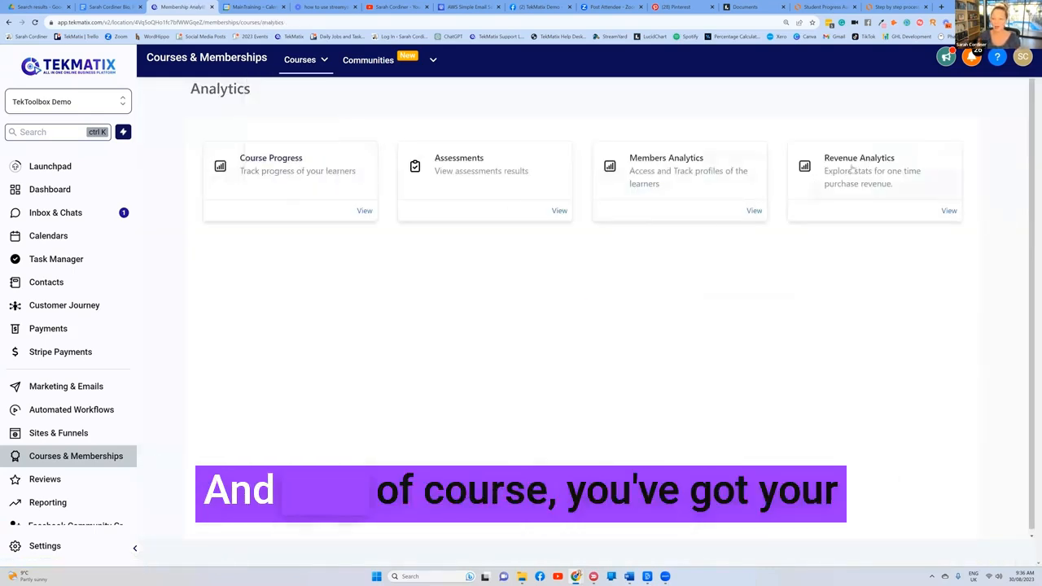
click(949, 210)
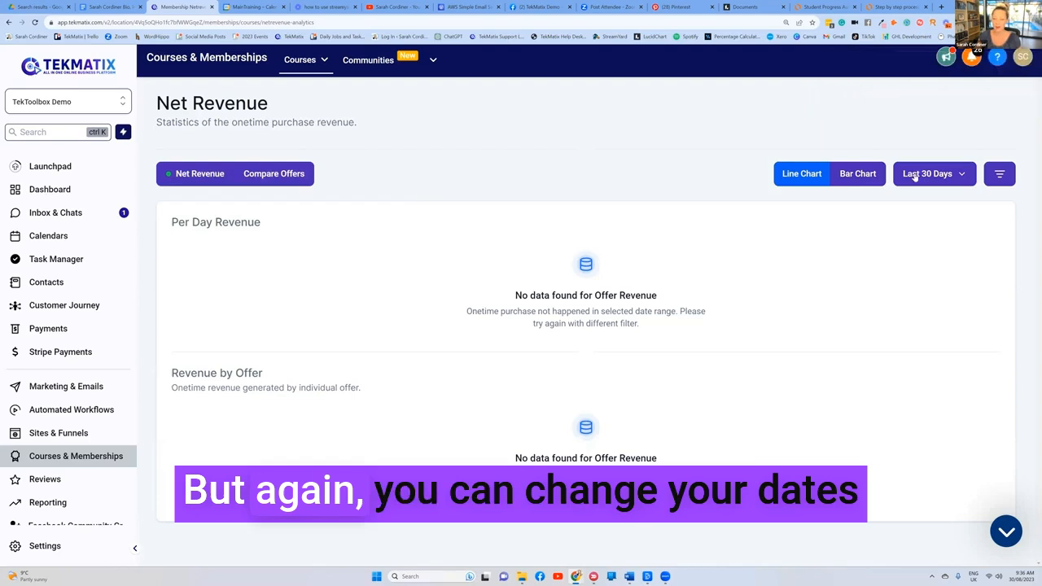
Step: Check the Last 30 Days date range options, leaving the range unchanged
click(934, 173)
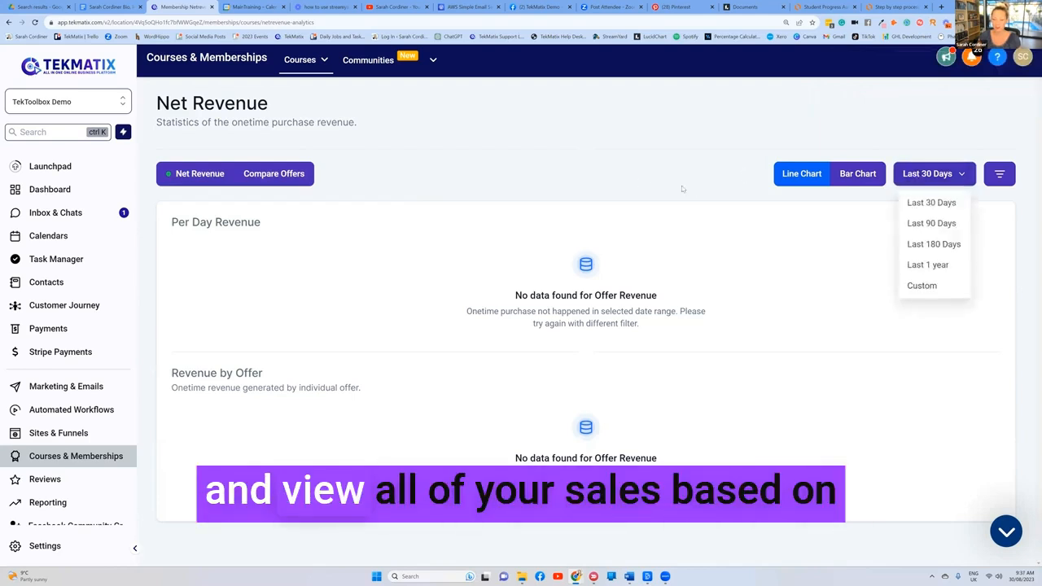
click(933, 173)
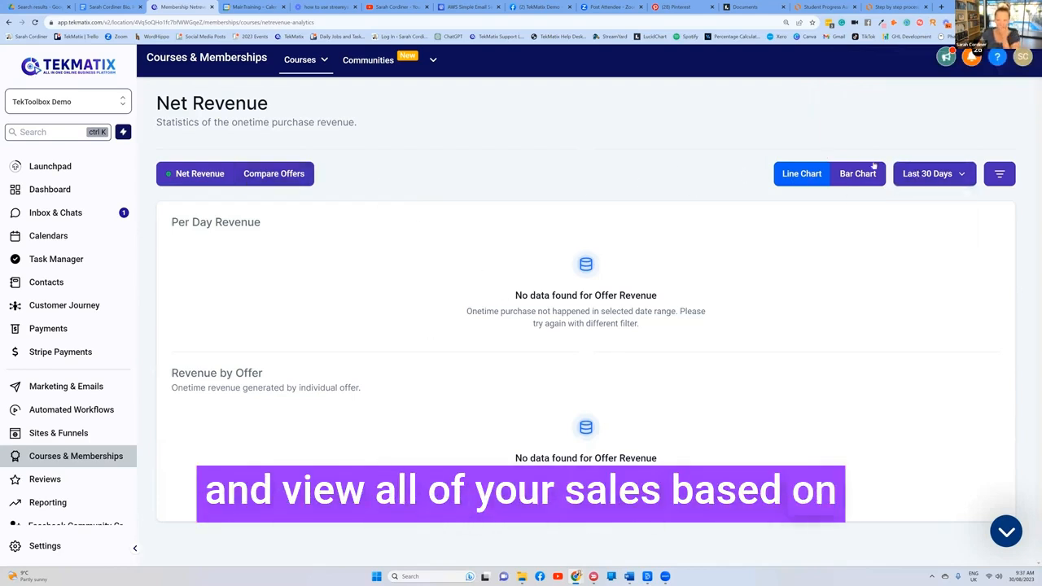
click(306, 60)
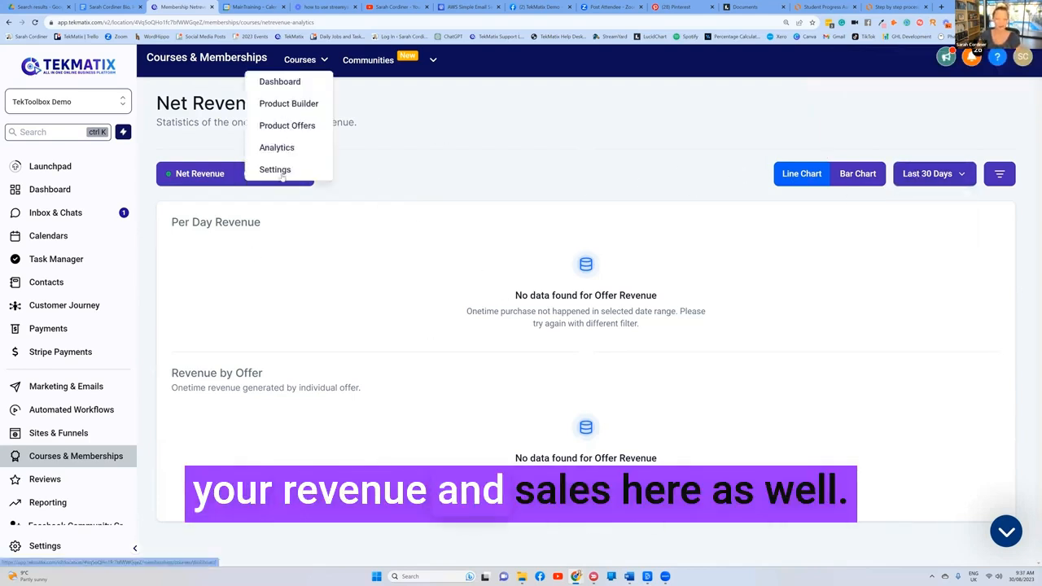